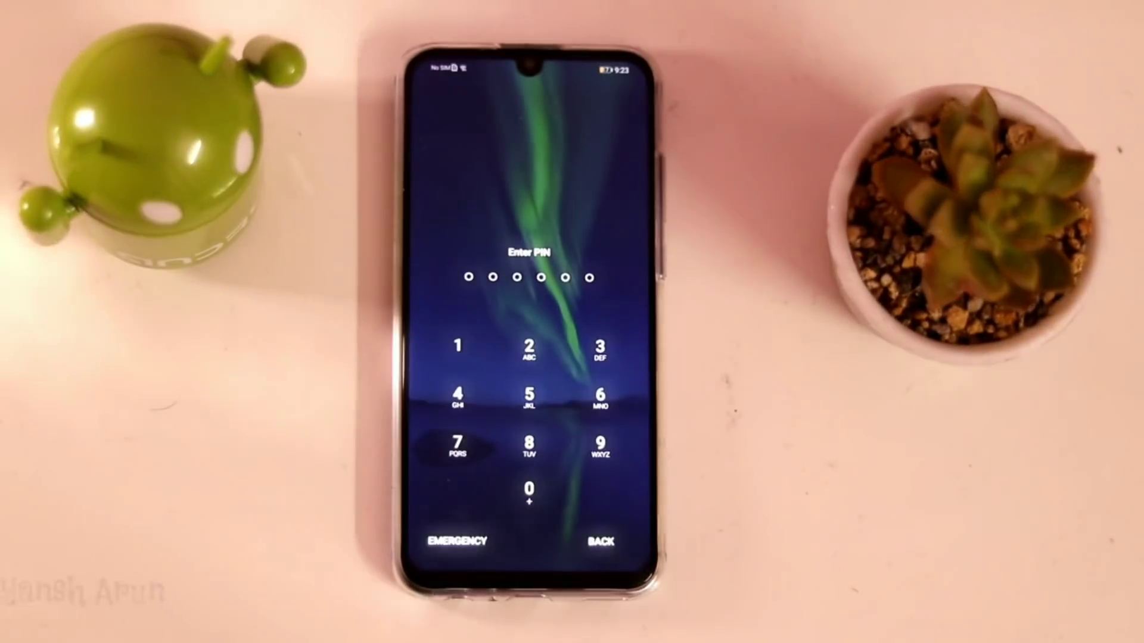
Browse the iSkysoft Unlock tools page, then launch Lock Screen Removal in the Toolbox.
click(601, 447)
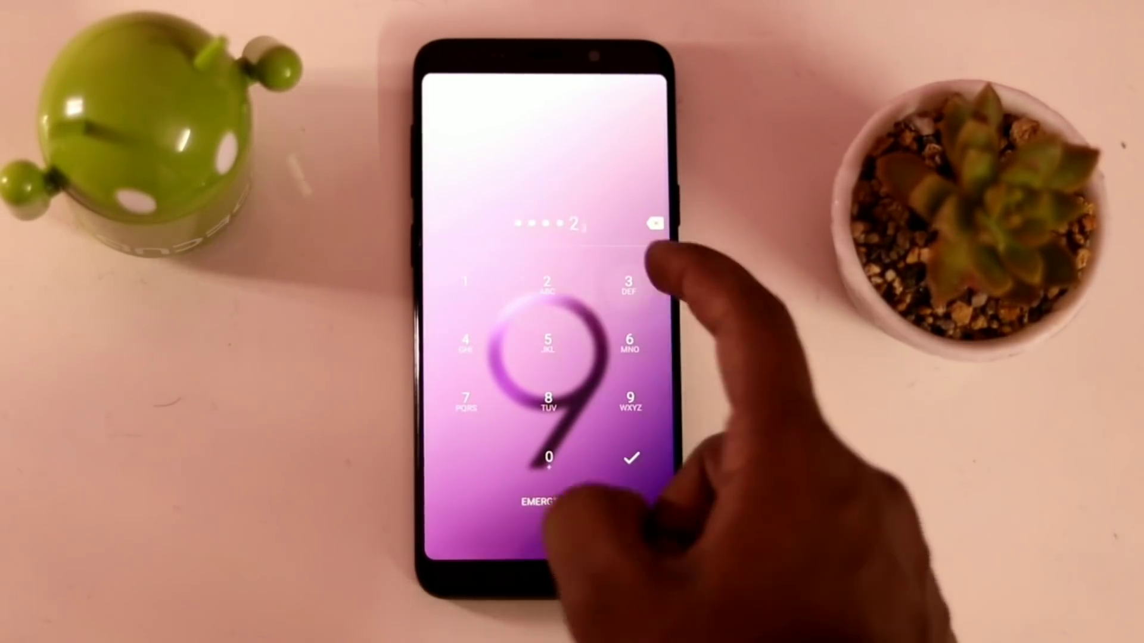
click(631, 406)
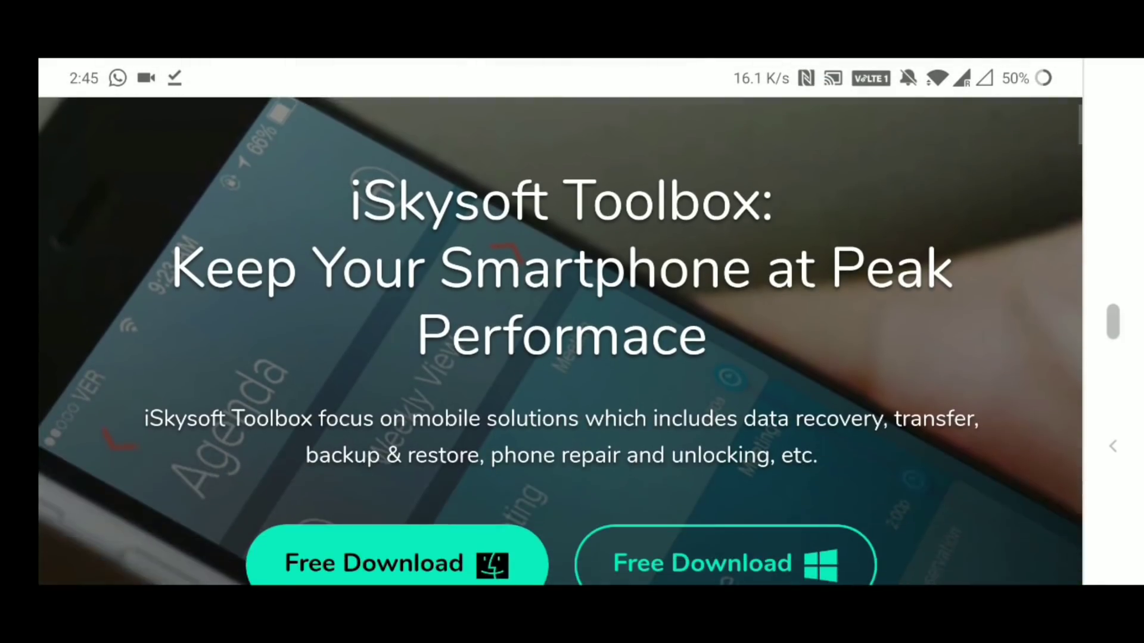
scroll(down, 3)
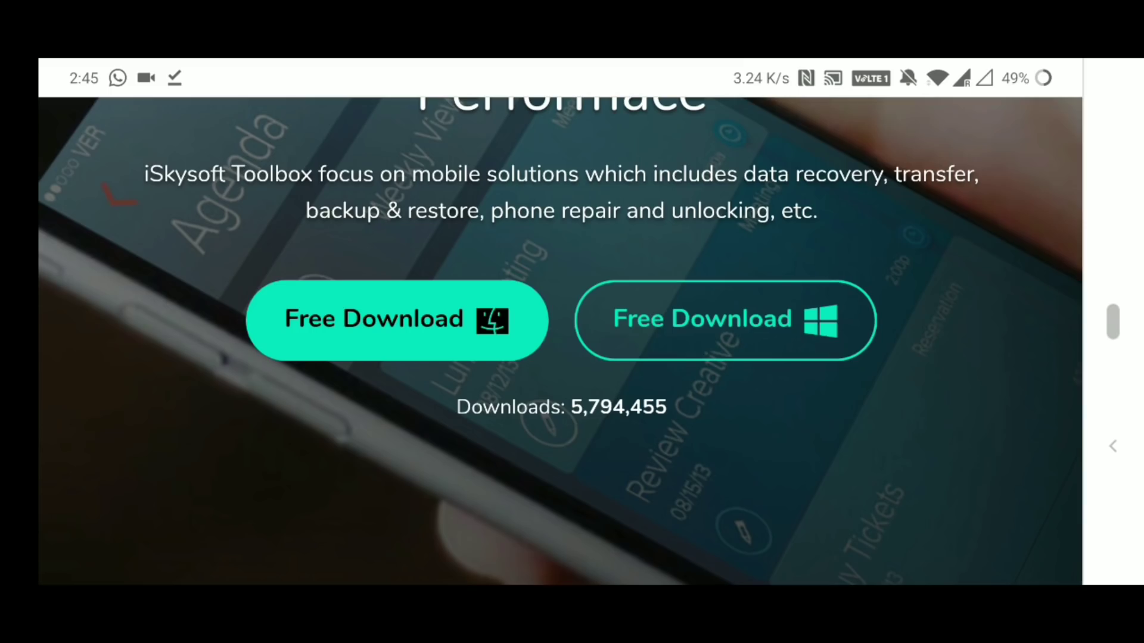
scroll(down, 3)
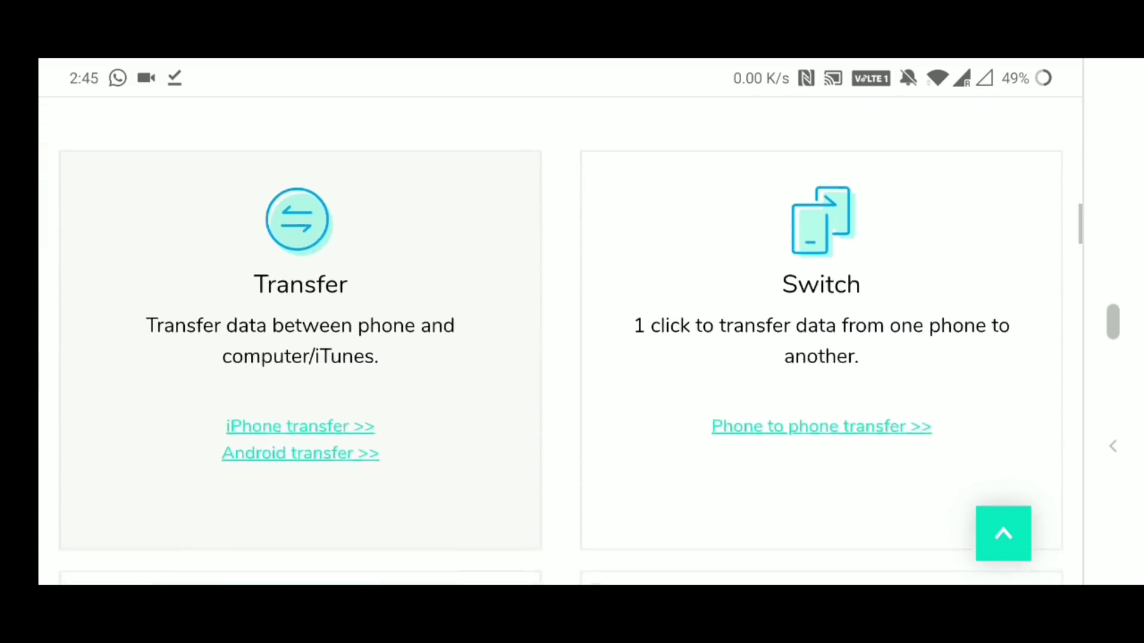
scroll(down, 3)
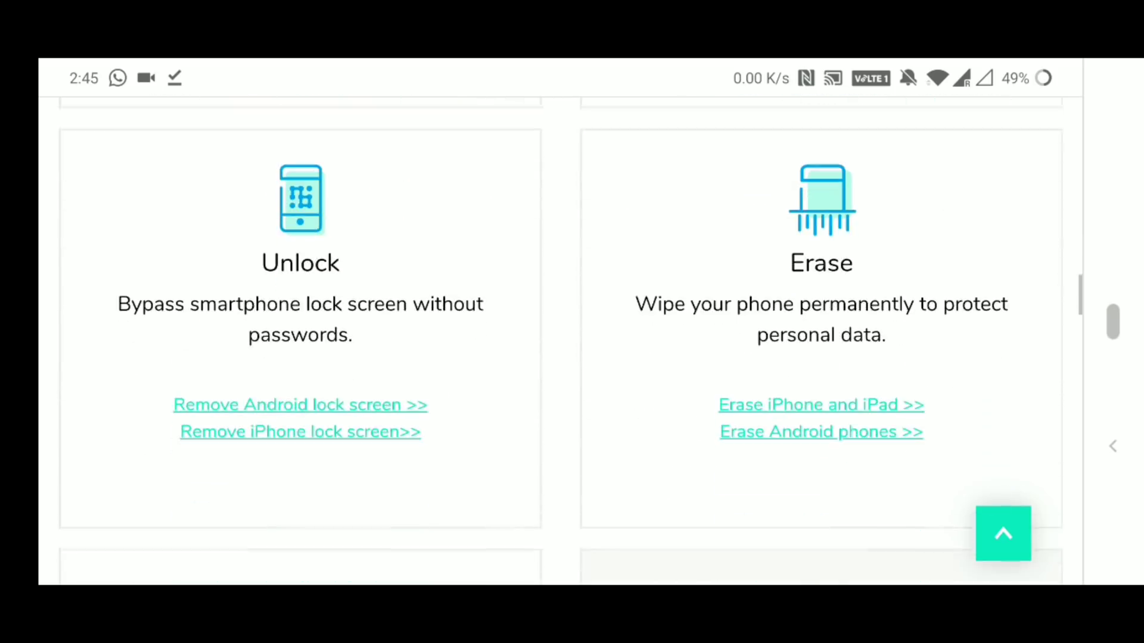
scroll(down, 3)
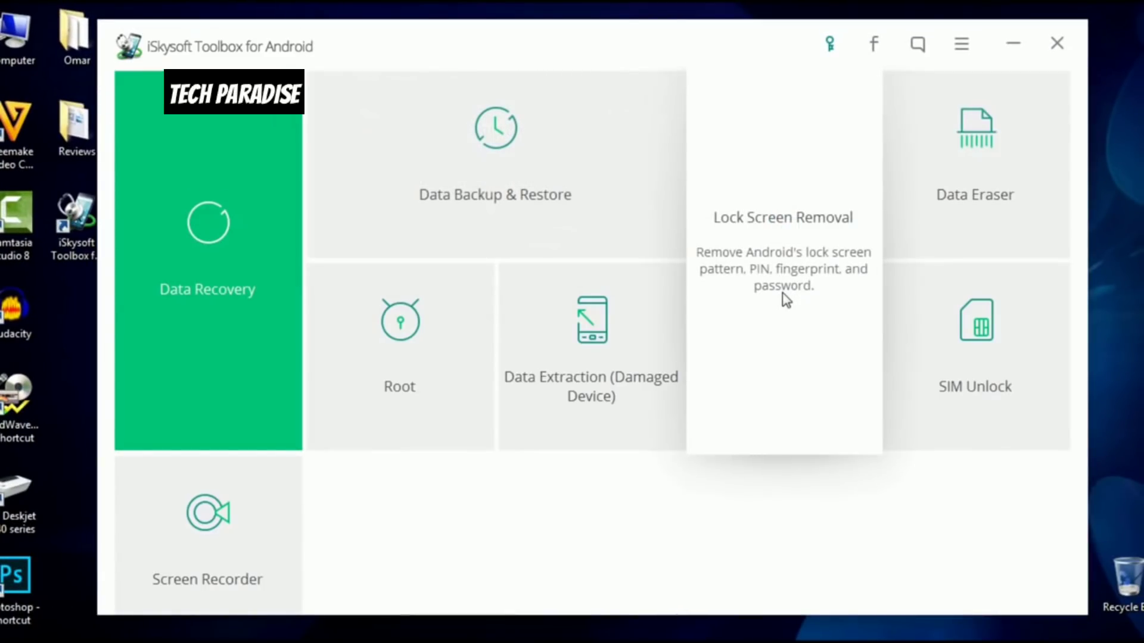
click(783, 216)
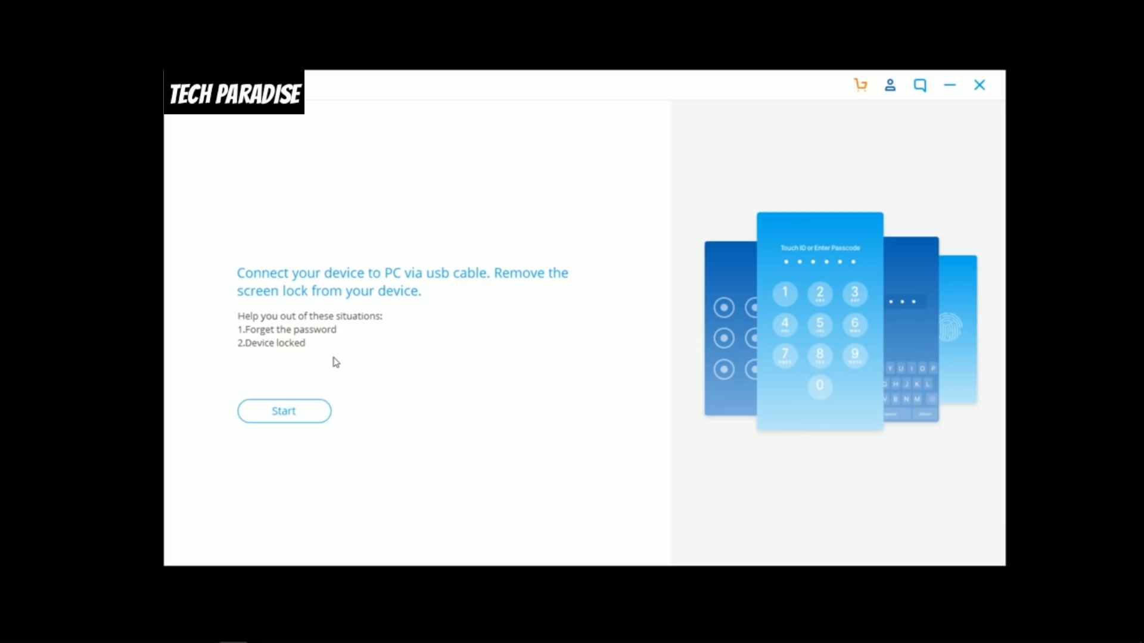
Start lock removal and select Samsung, Galaxy Note 8.0, model GT-N5120(LTE), then proceed.
click(283, 411)
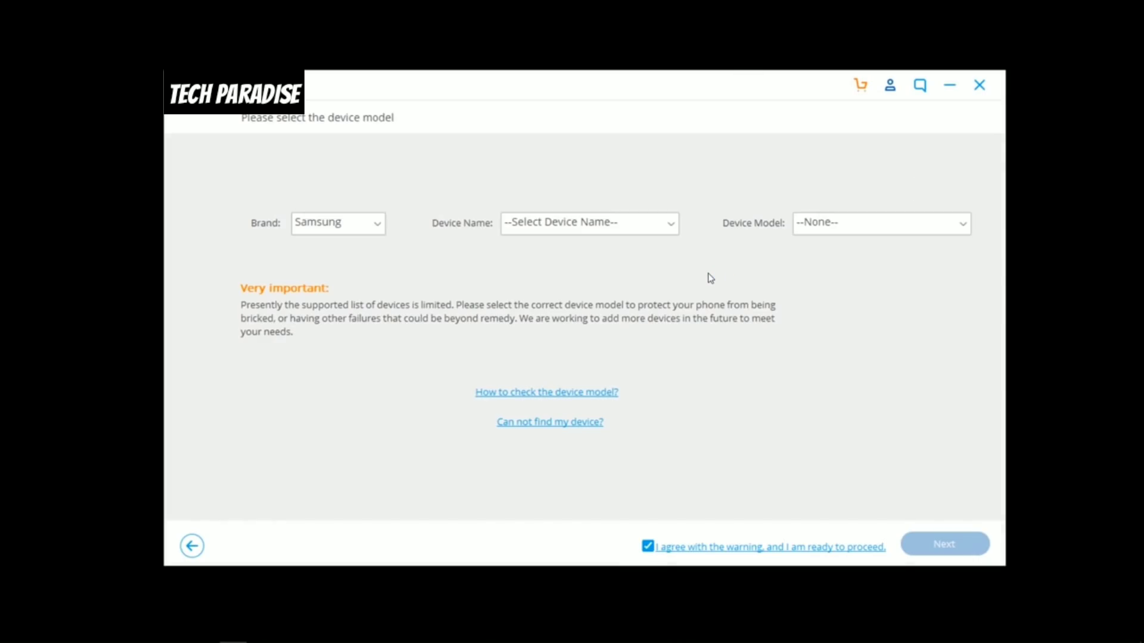
mouse_move(617, 274)
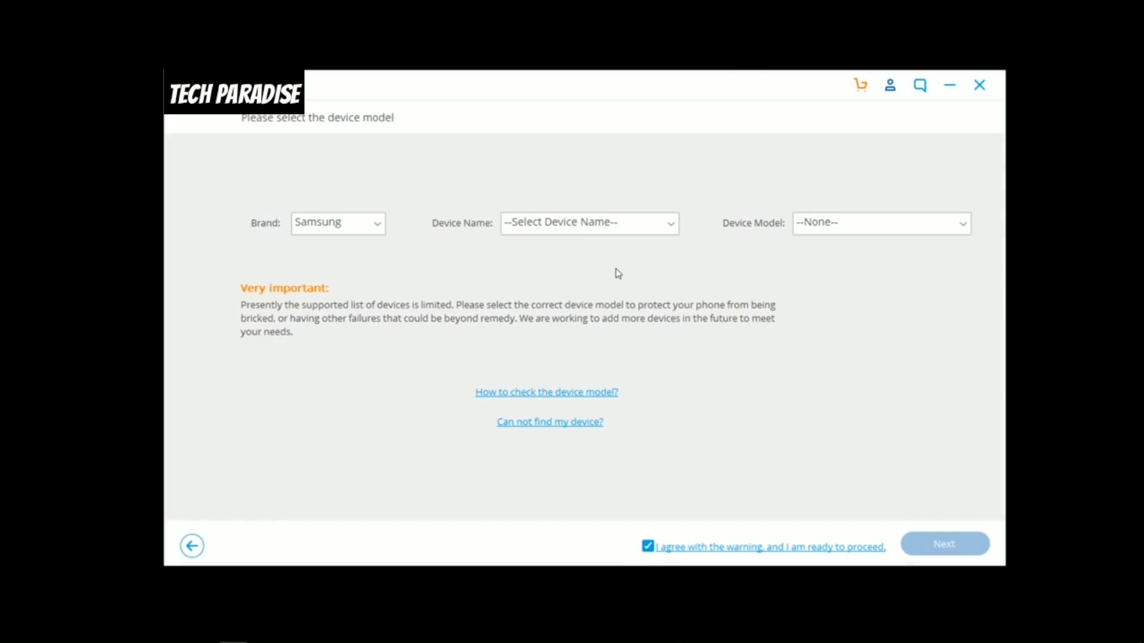
click(338, 222)
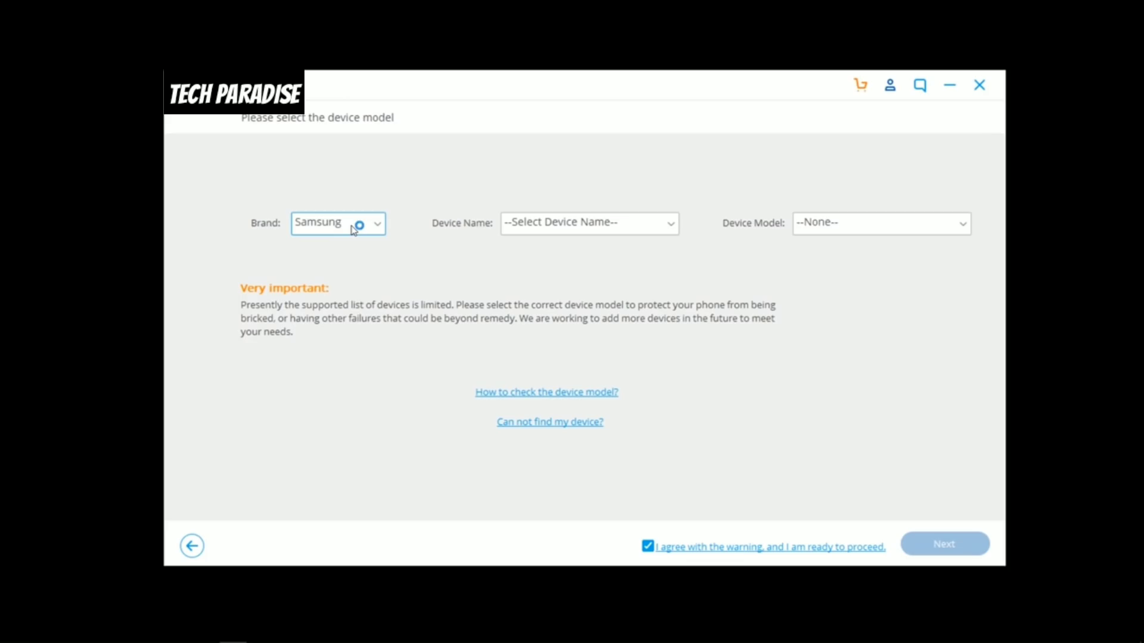
click(588, 222)
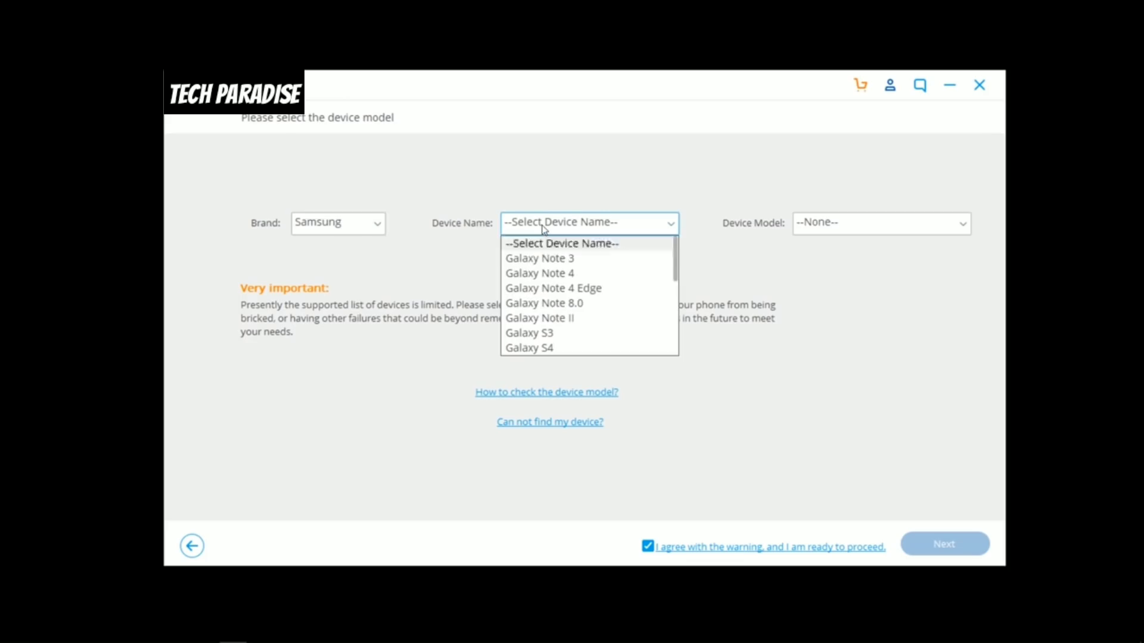
click(543, 302)
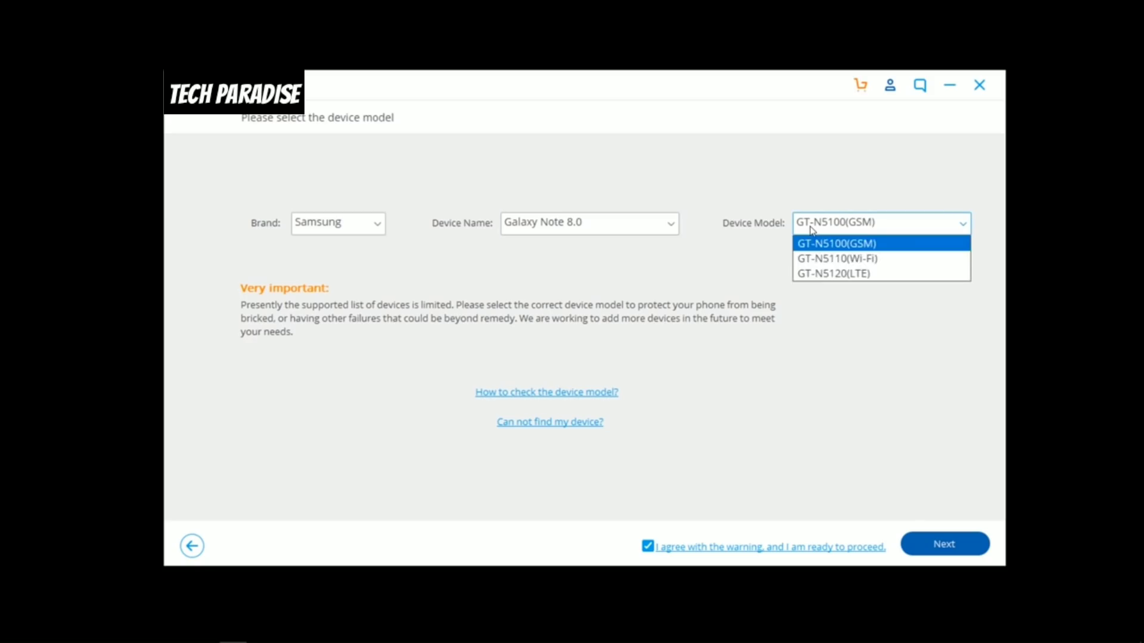
mouse_move(838, 258)
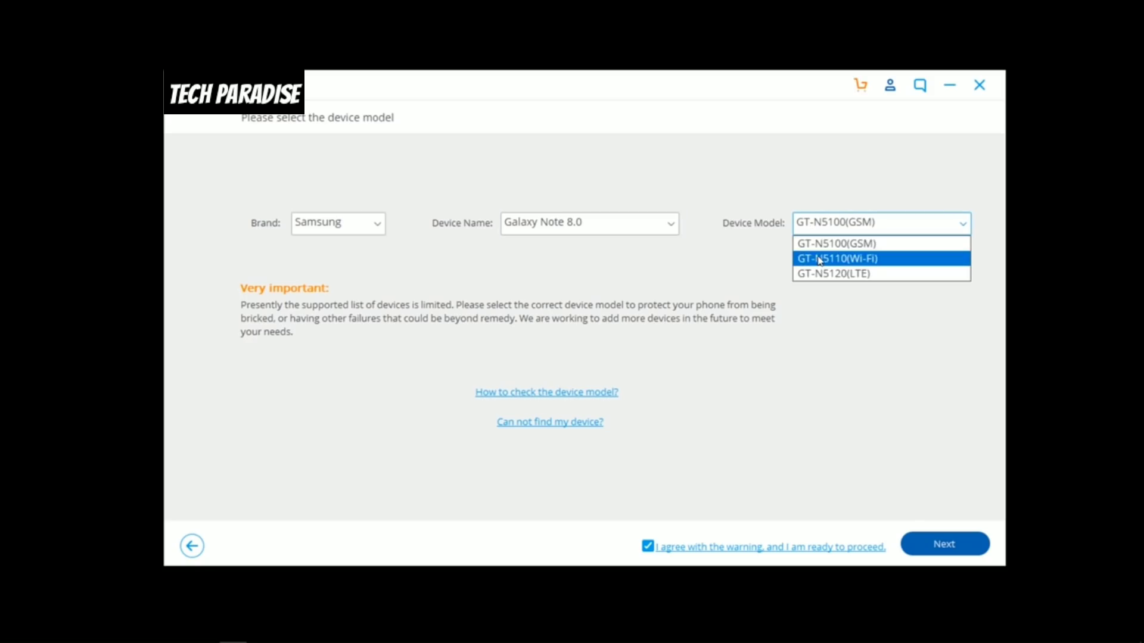
click(832, 274)
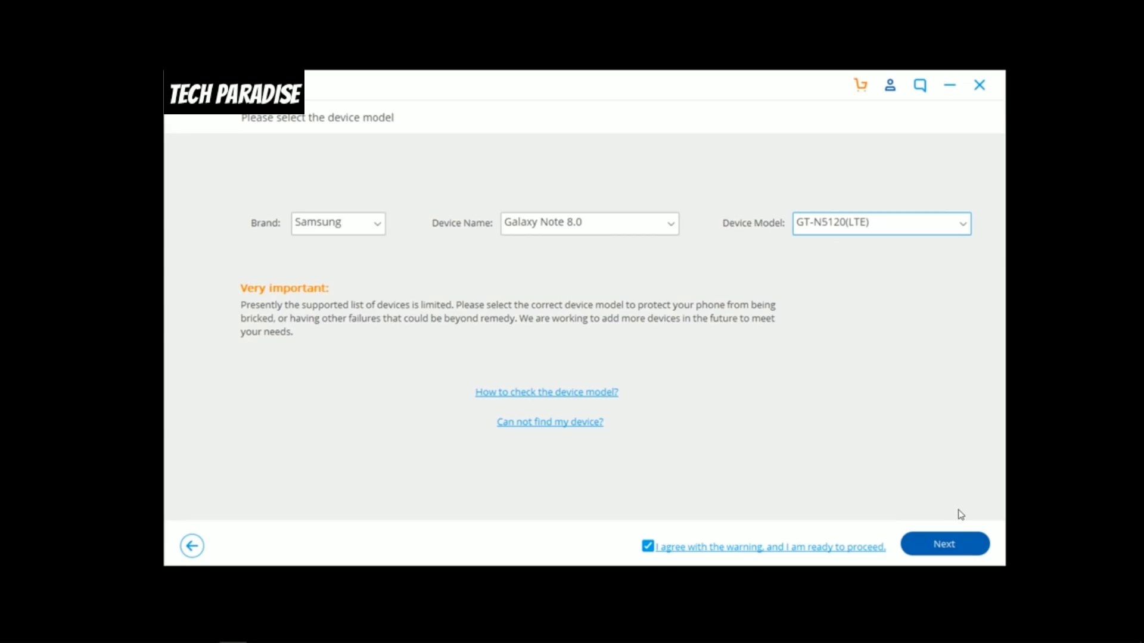
click(944, 543)
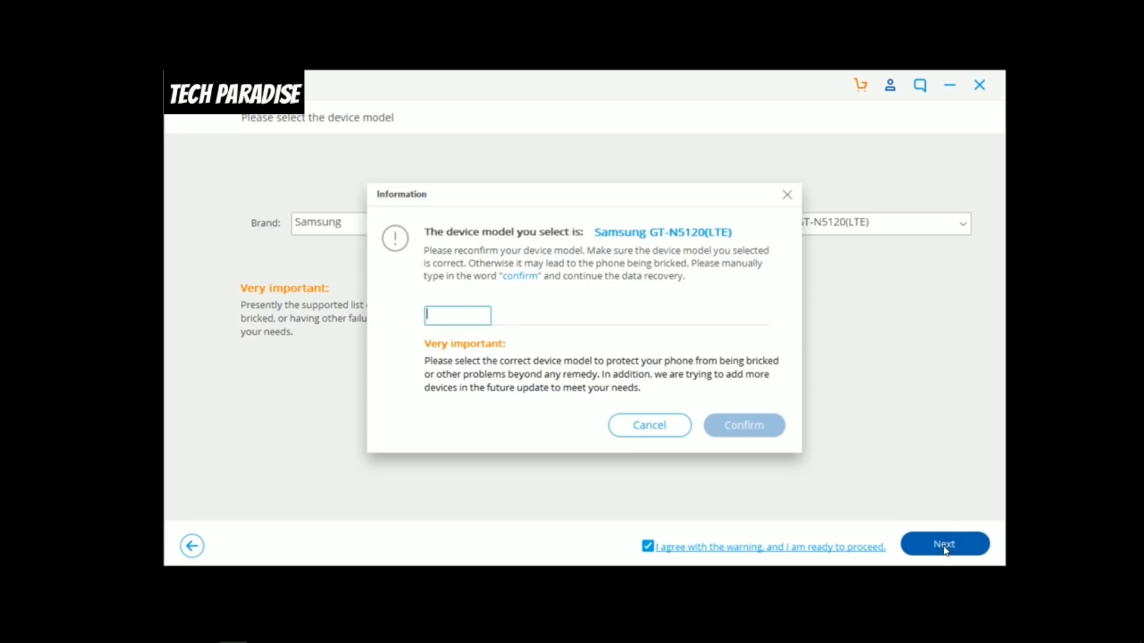
Type 'confirm' to verify the GT-N5120(LTE) model and bring up the Download mode guide.
text(co)
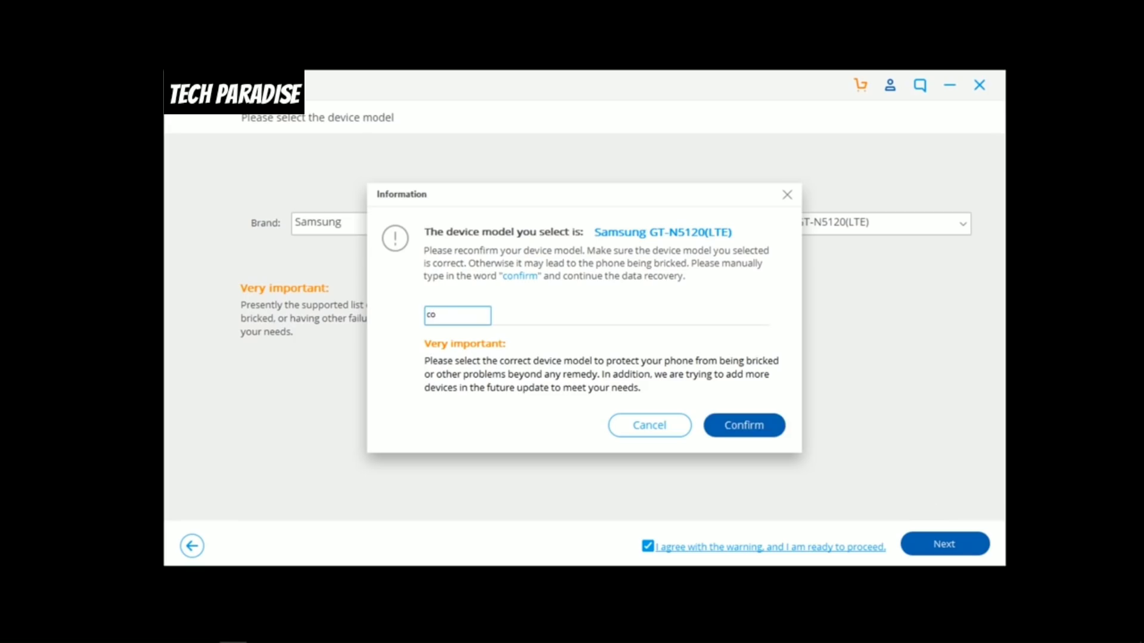
click(743, 425)
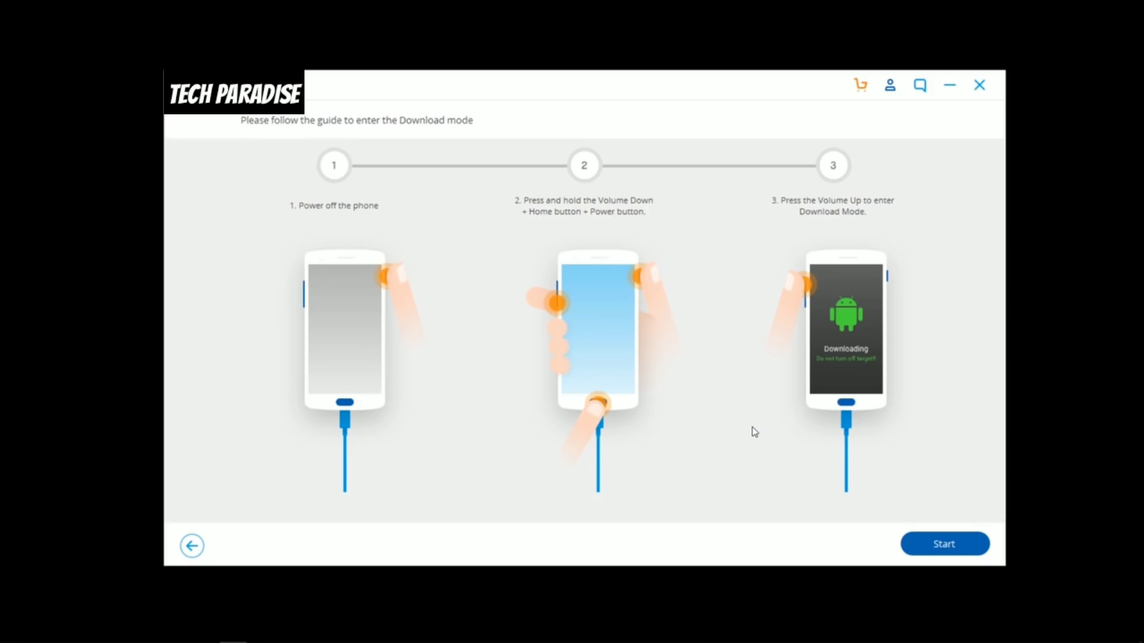
Exit the Download mode guide back to the Toolbox's main tool menu.
click(943, 543)
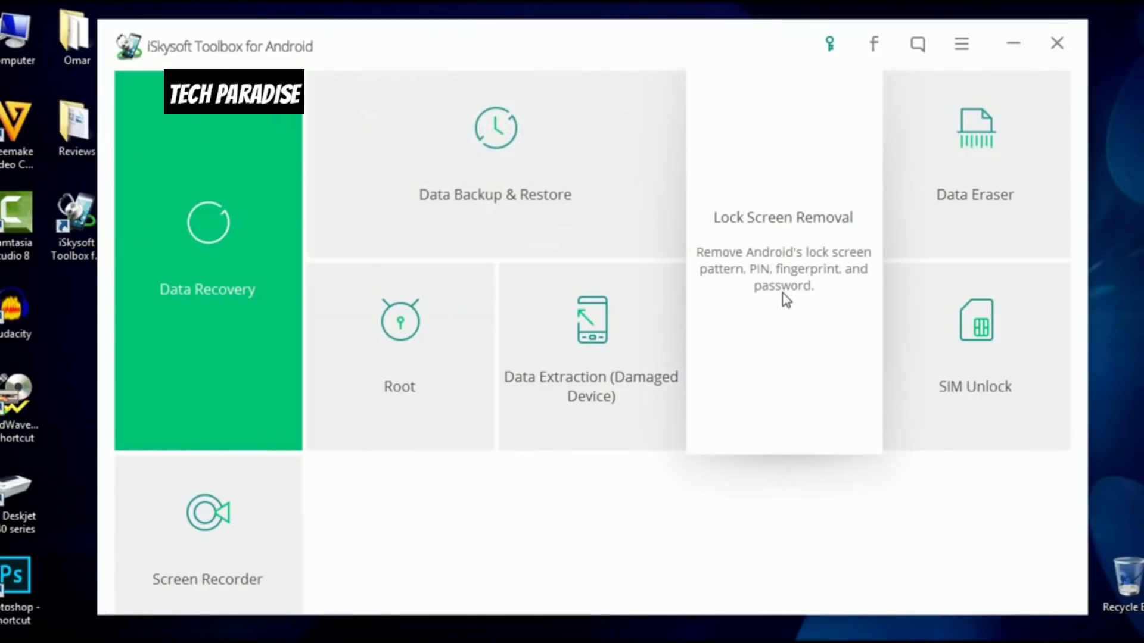
Reopen the Lock Screen Removal tool and start removing the screen lock.
click(783, 217)
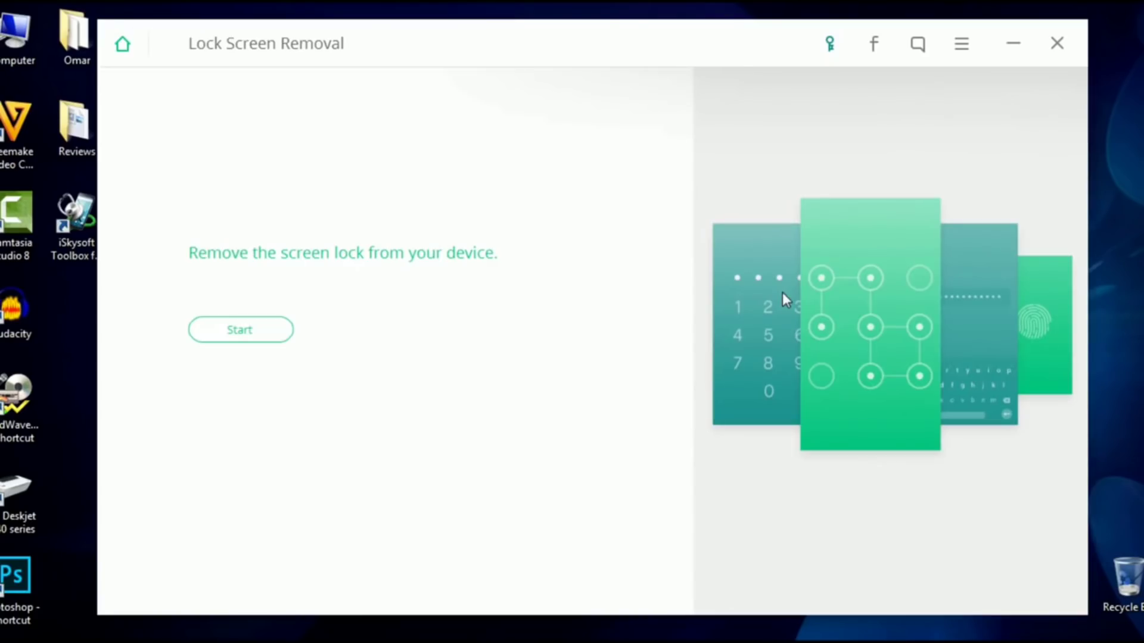
mouse_move(571, 325)
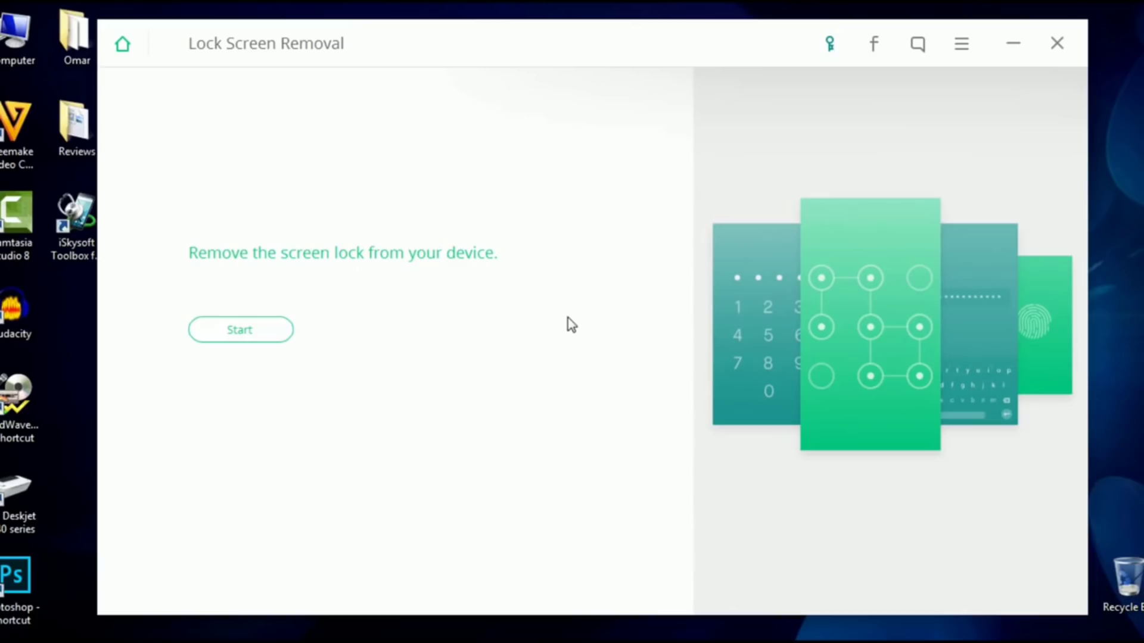
mouse_move(261, 312)
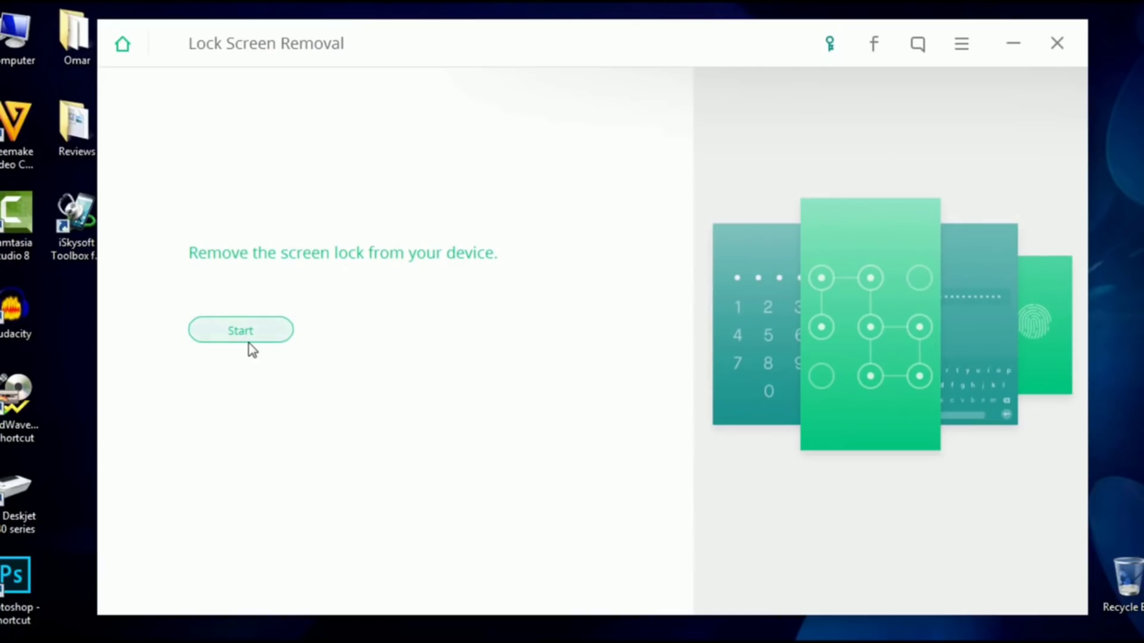
click(241, 330)
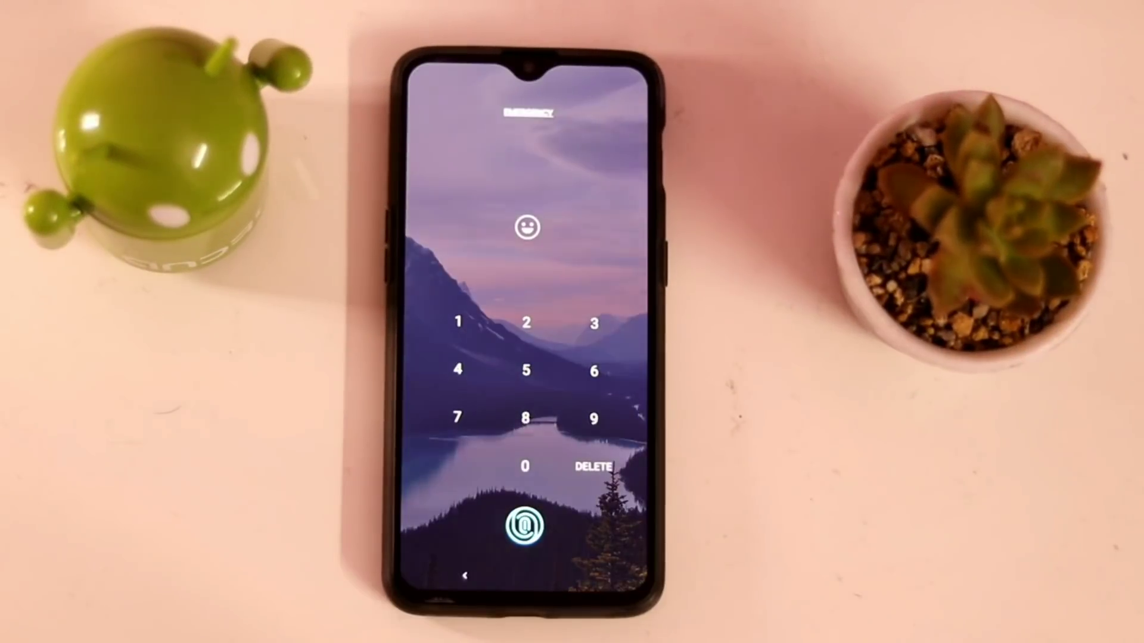
click(527, 526)
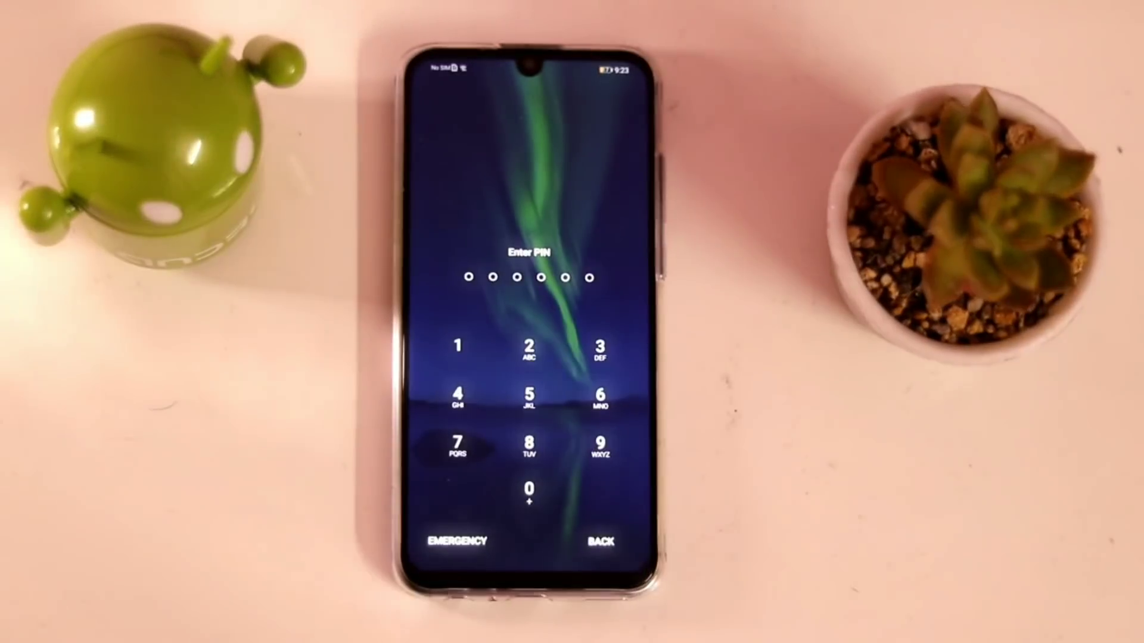
click(601, 446)
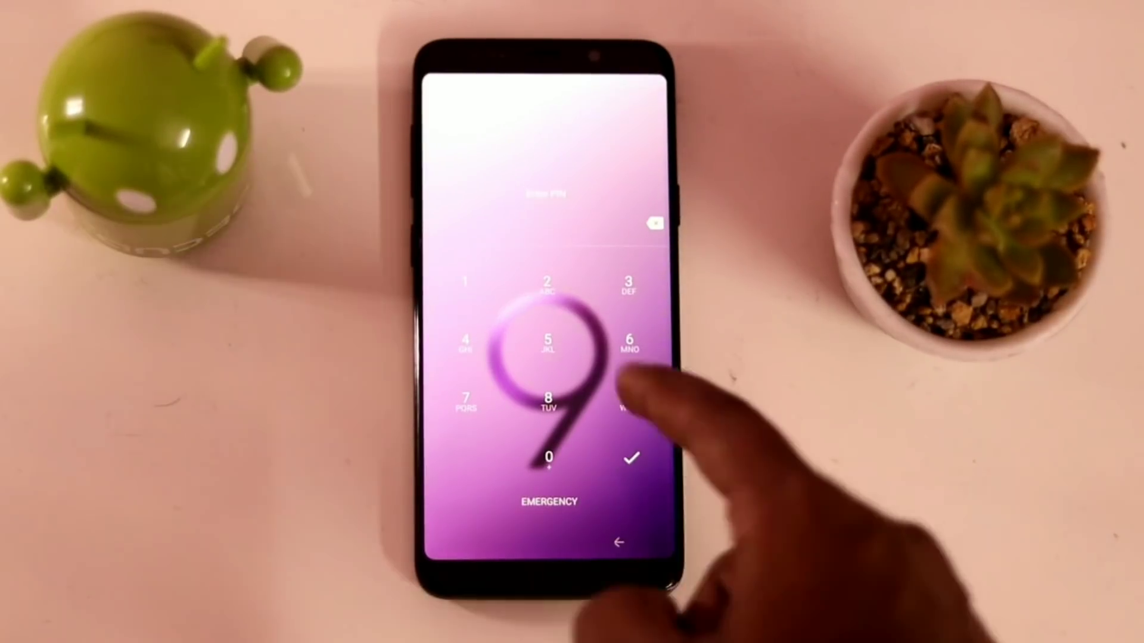
click(630, 394)
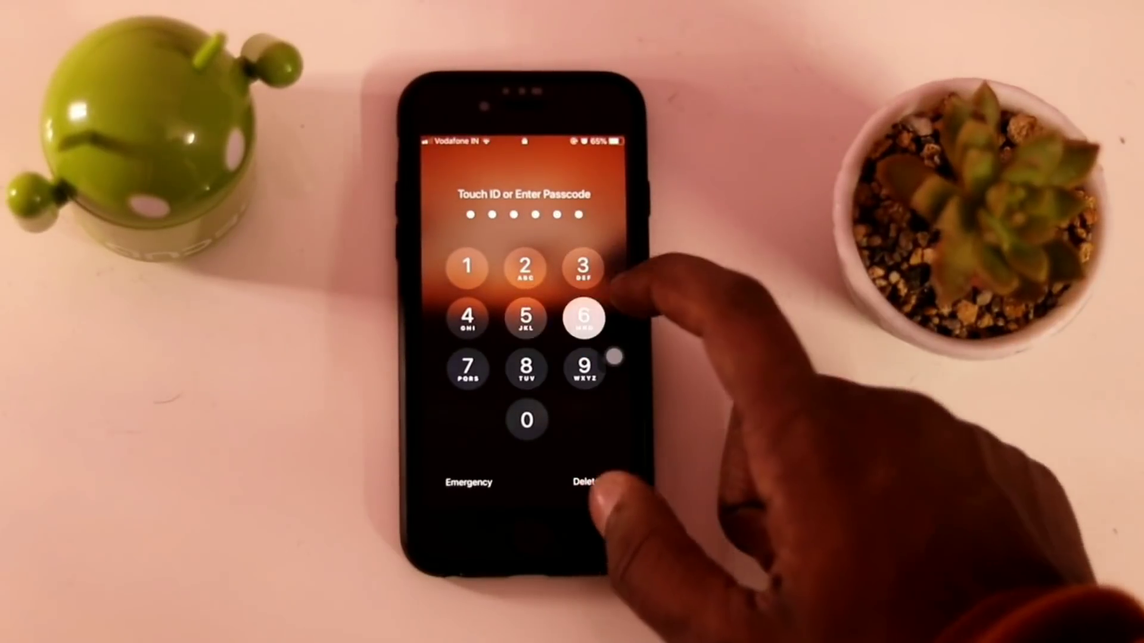
click(582, 317)
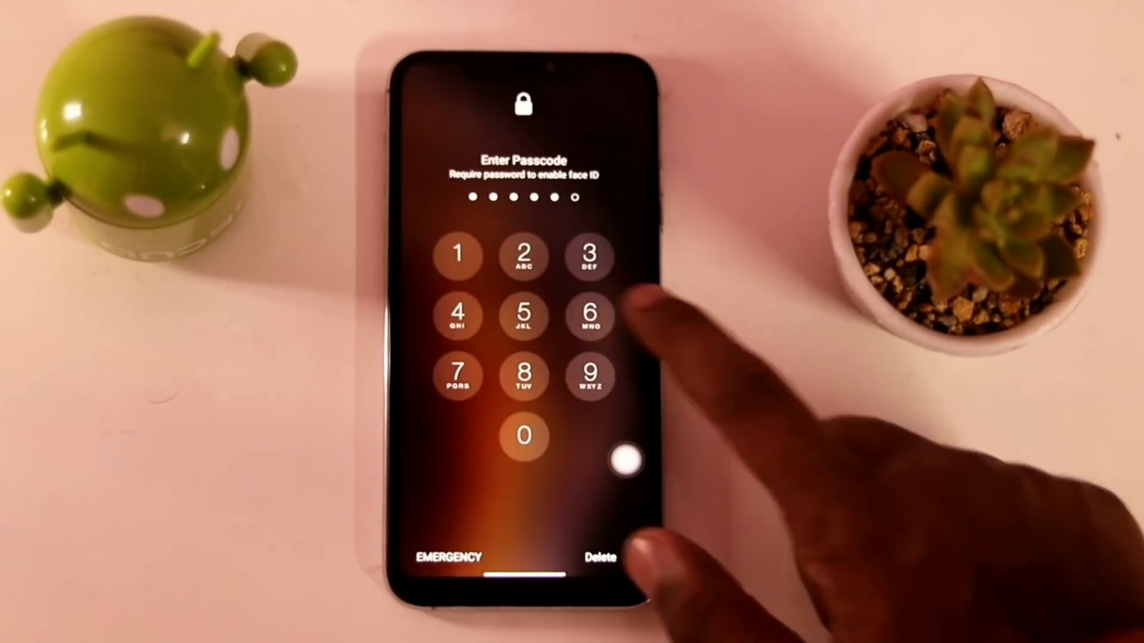